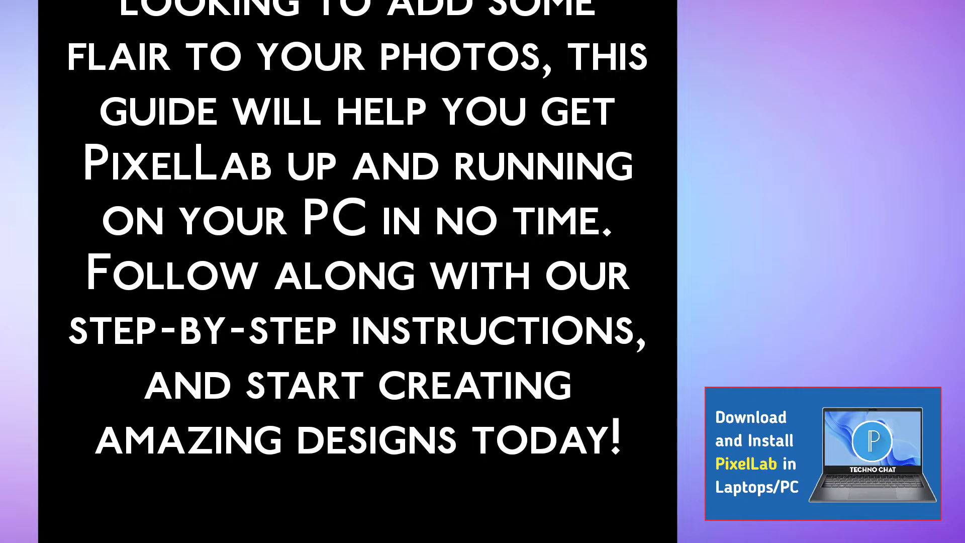
pyautogui.scroll(-3)
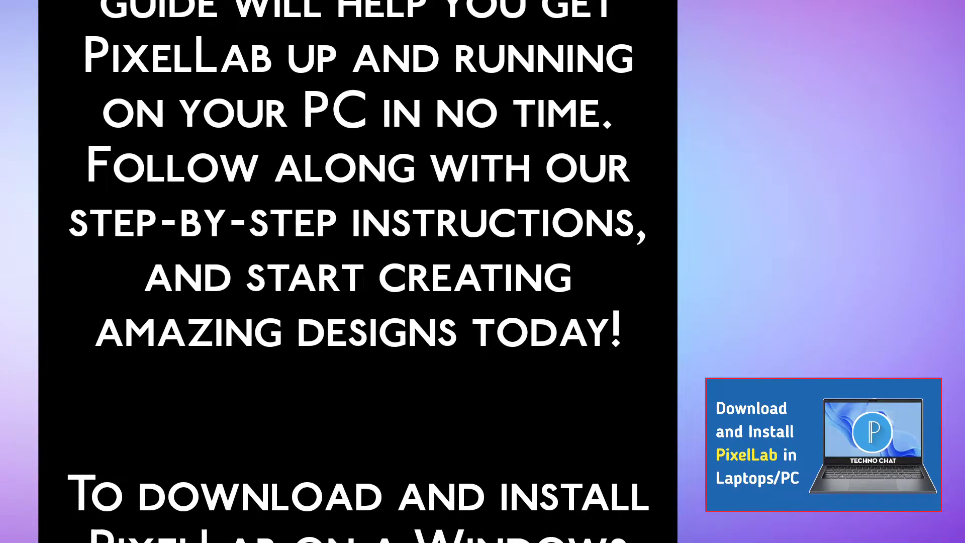
pyautogui.scroll(-3)
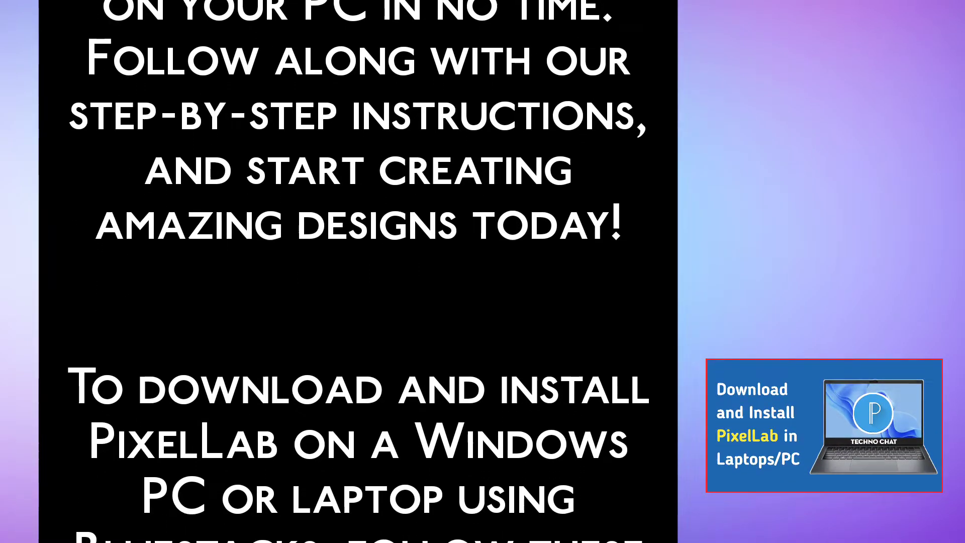
pyautogui.scroll(-3)
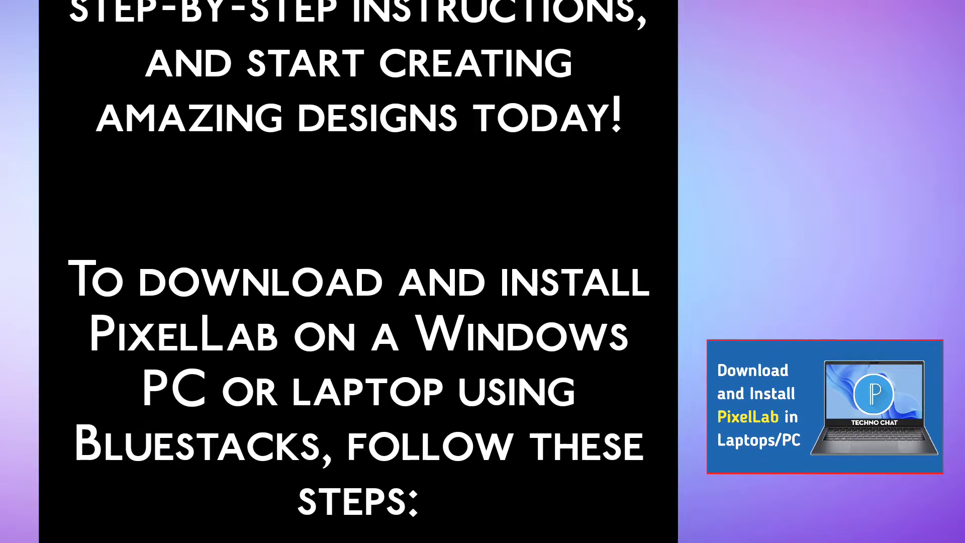
pyautogui.scroll(-3)
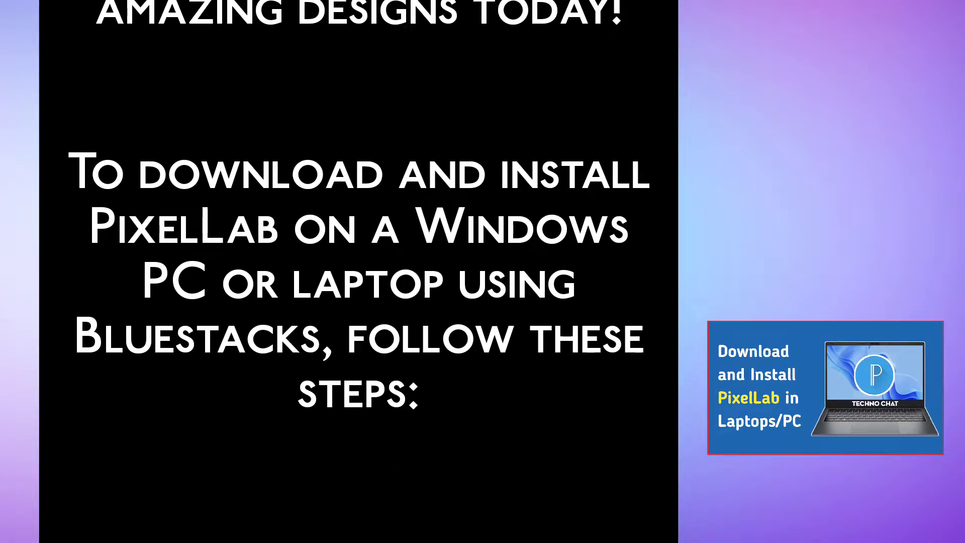
pyautogui.scroll(-3)
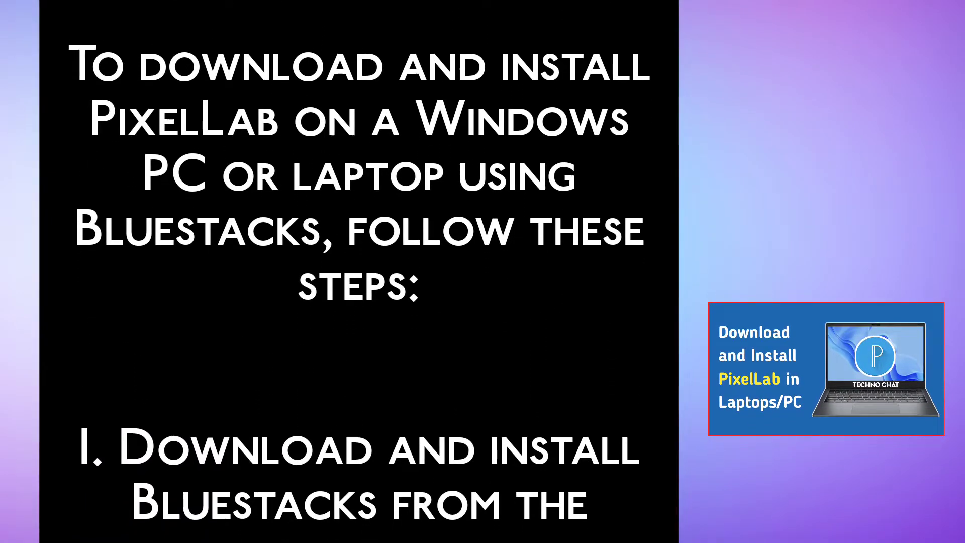
pyautogui.scroll(-3)
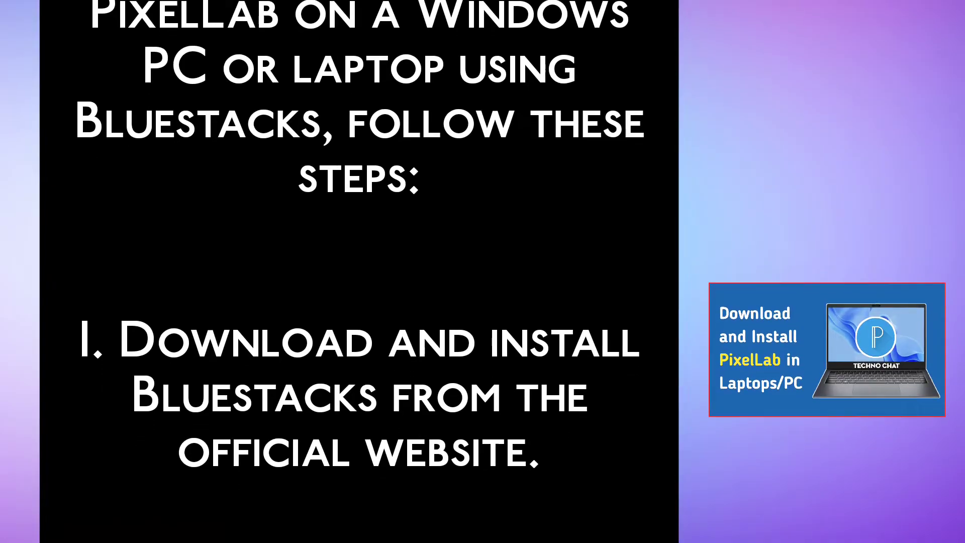
pyautogui.scroll(-3)
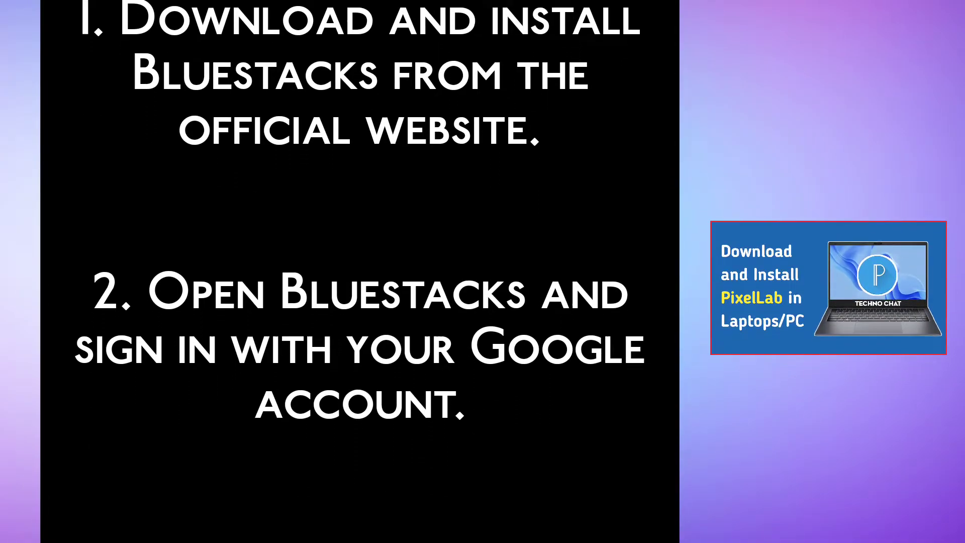